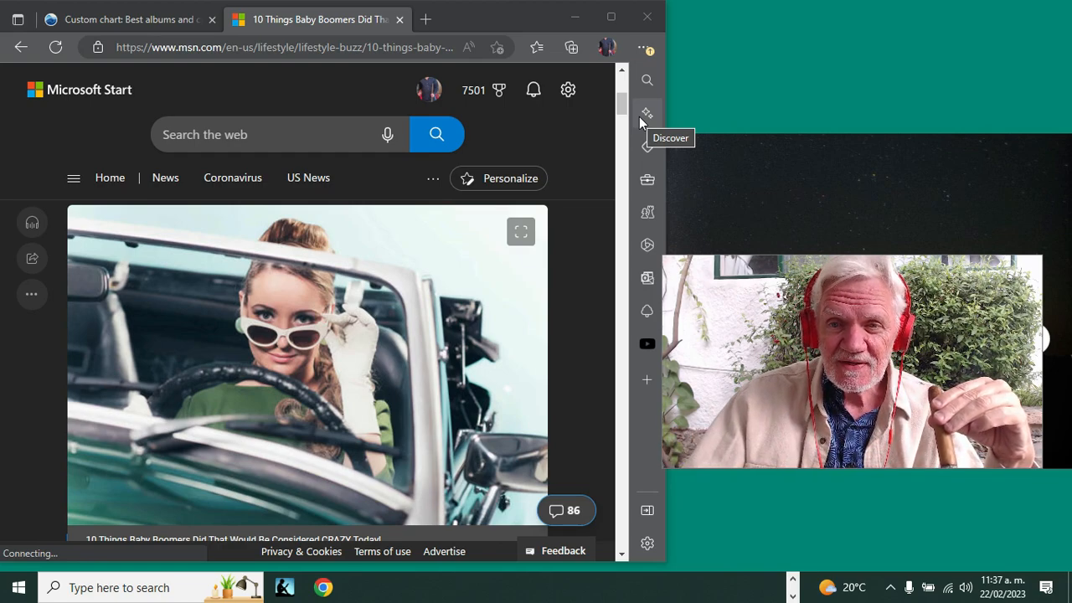
mouse_move(530, 123)
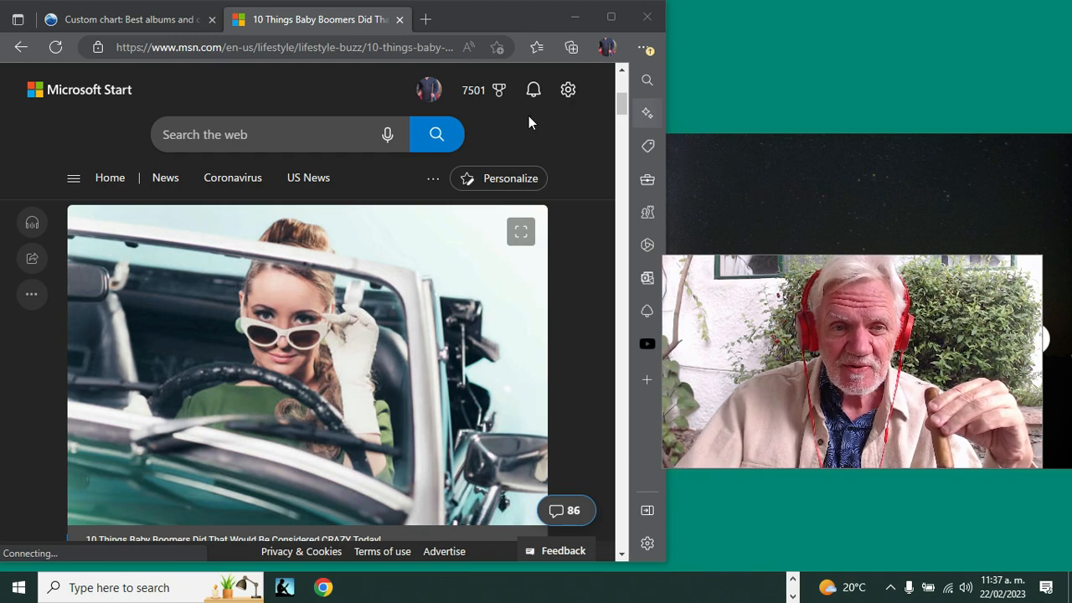
scroll("down", 3)
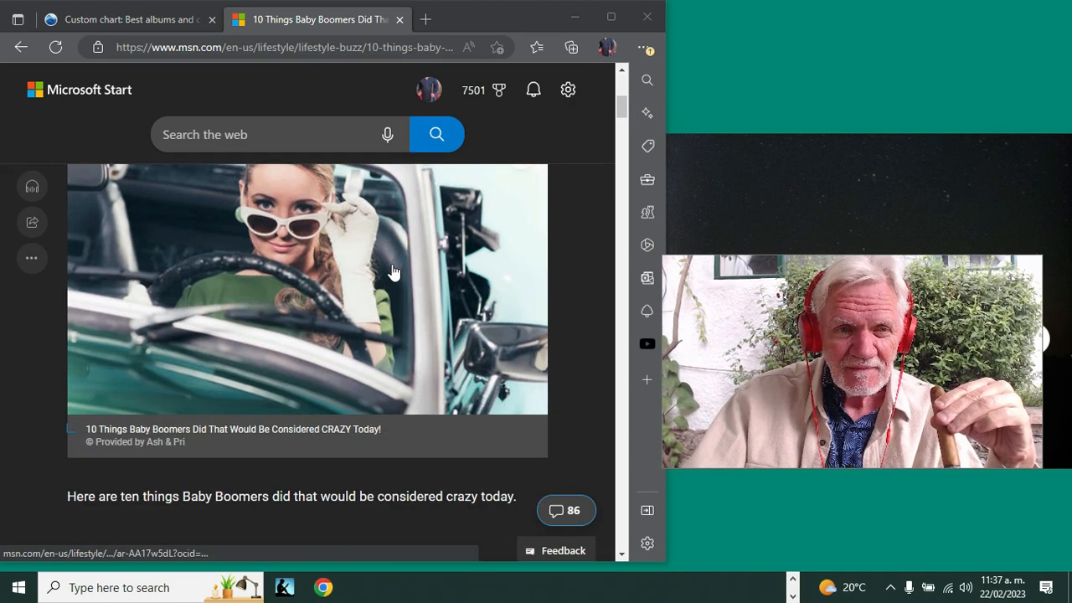
mouse_move(393, 272)
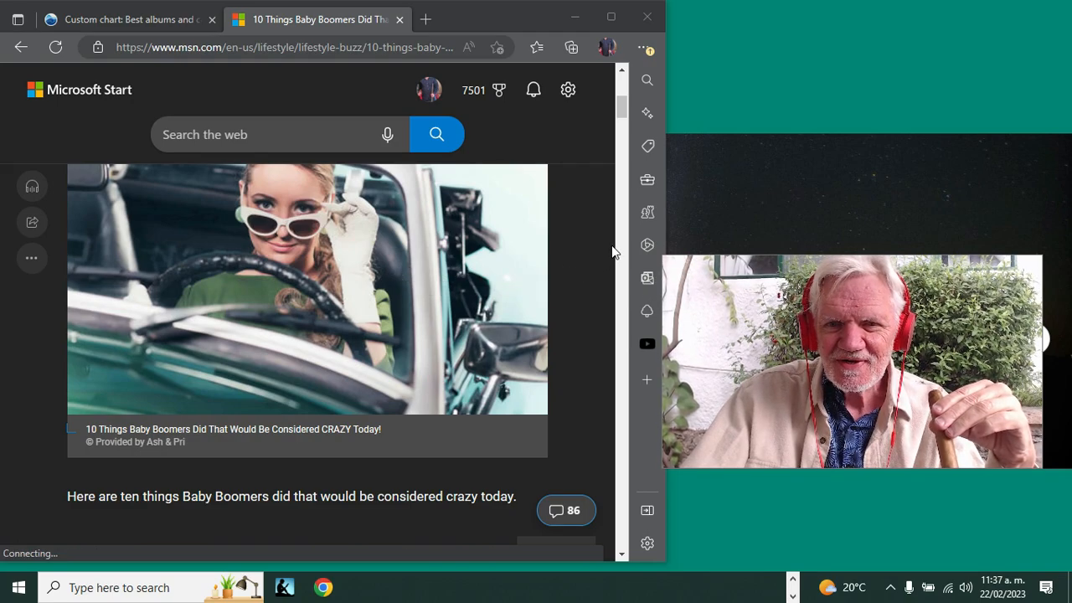
mouse_move(599, 260)
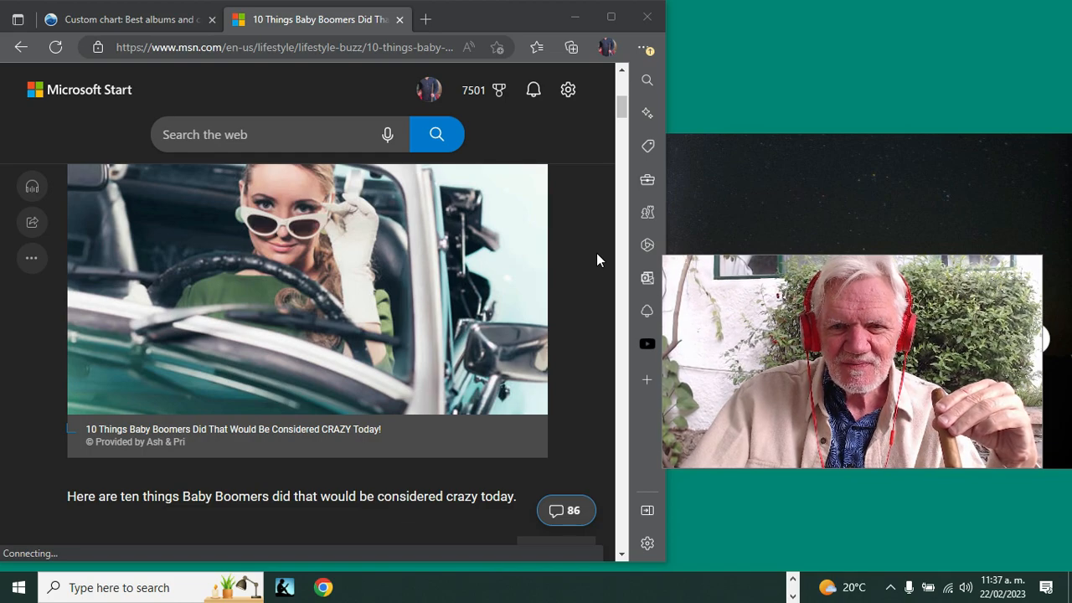
scroll("down", 3)
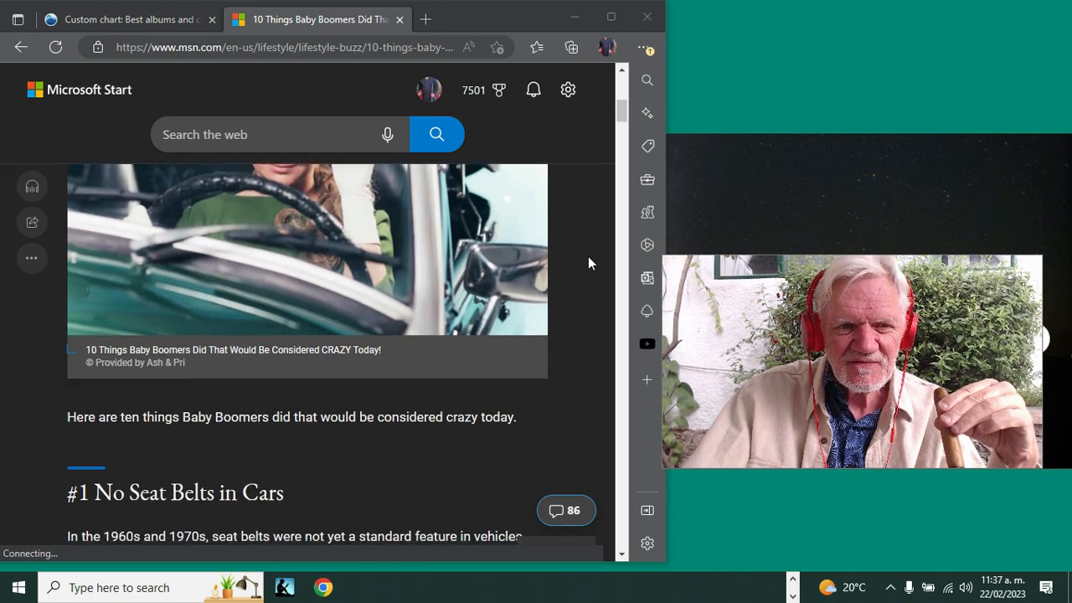
scroll("down", 3)
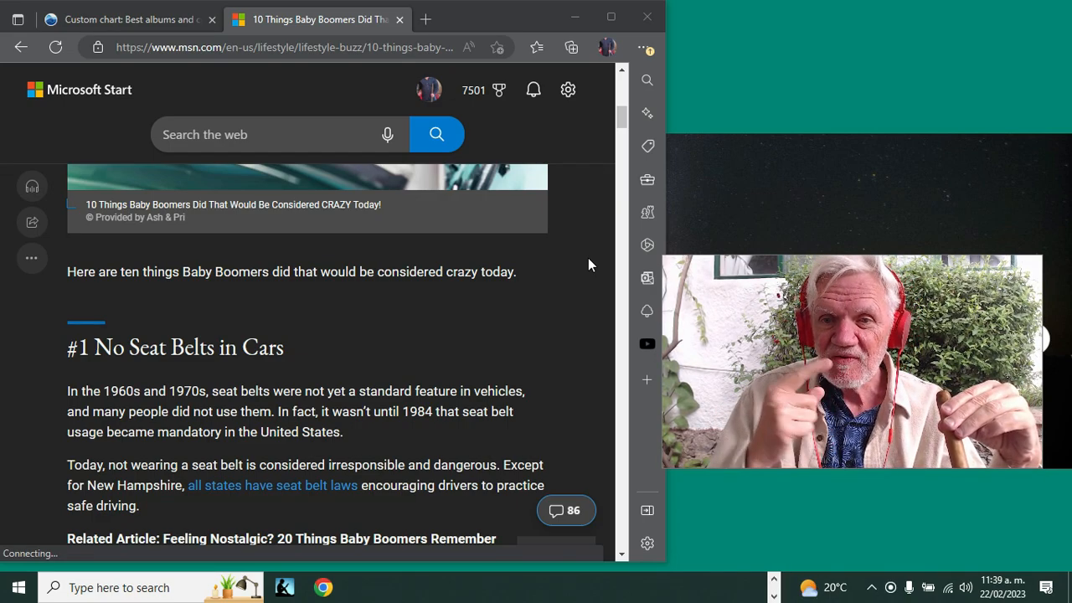
scroll("down", 3)
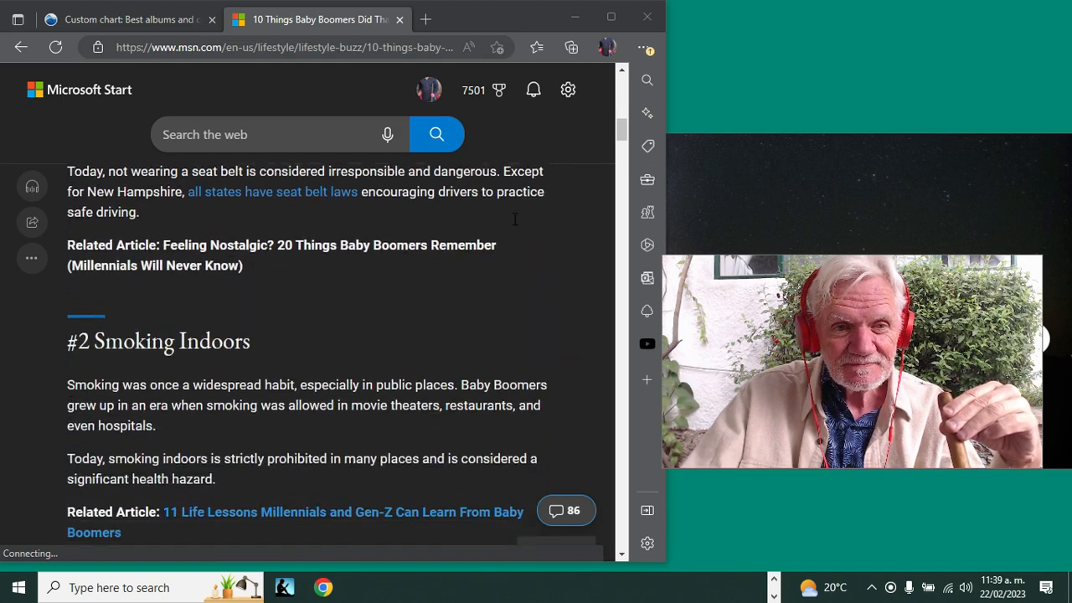
scroll("down", 3)
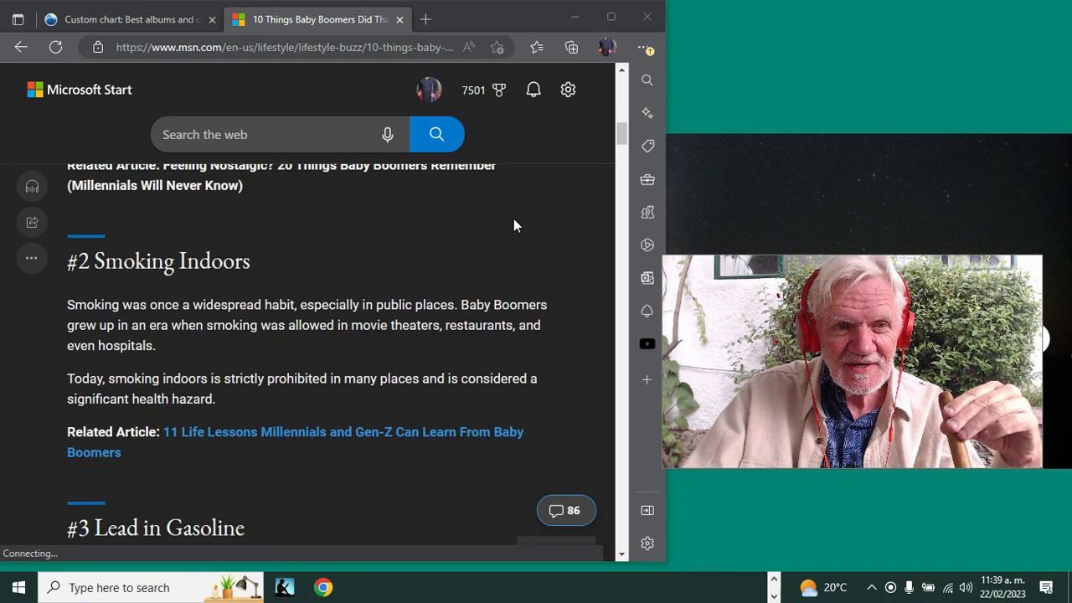
scroll("up", 3)
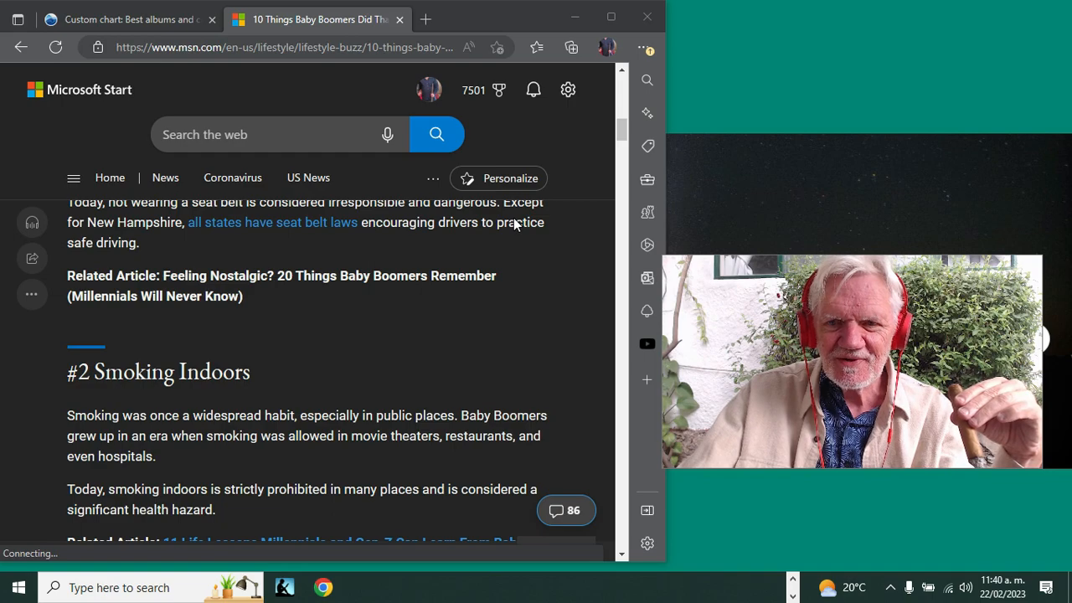
scroll("down", 3)
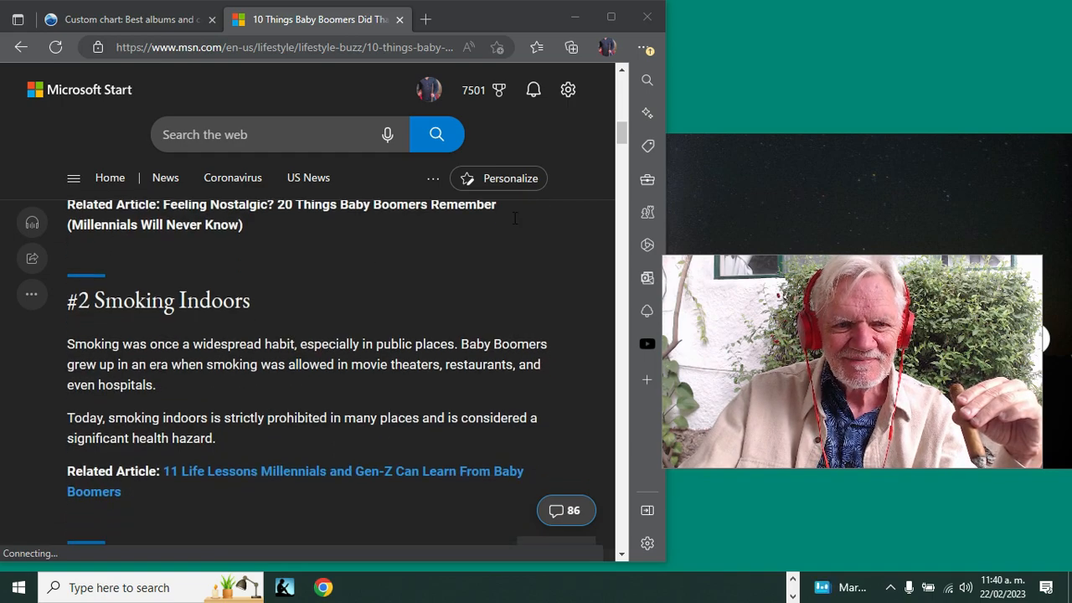
scroll("down", 3)
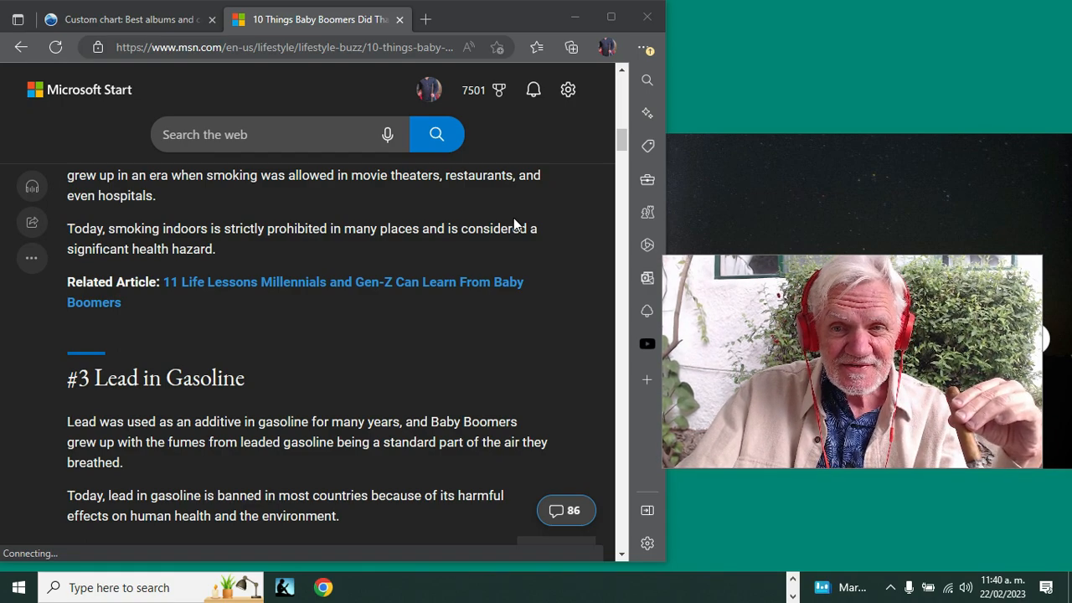
scroll("down", 3)
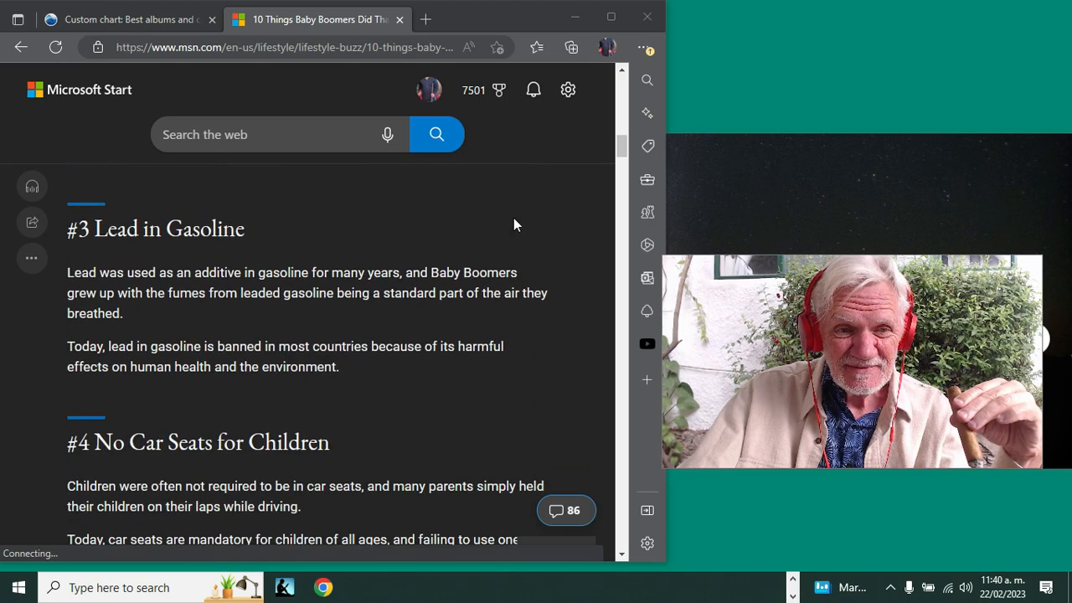
scroll("down", 3)
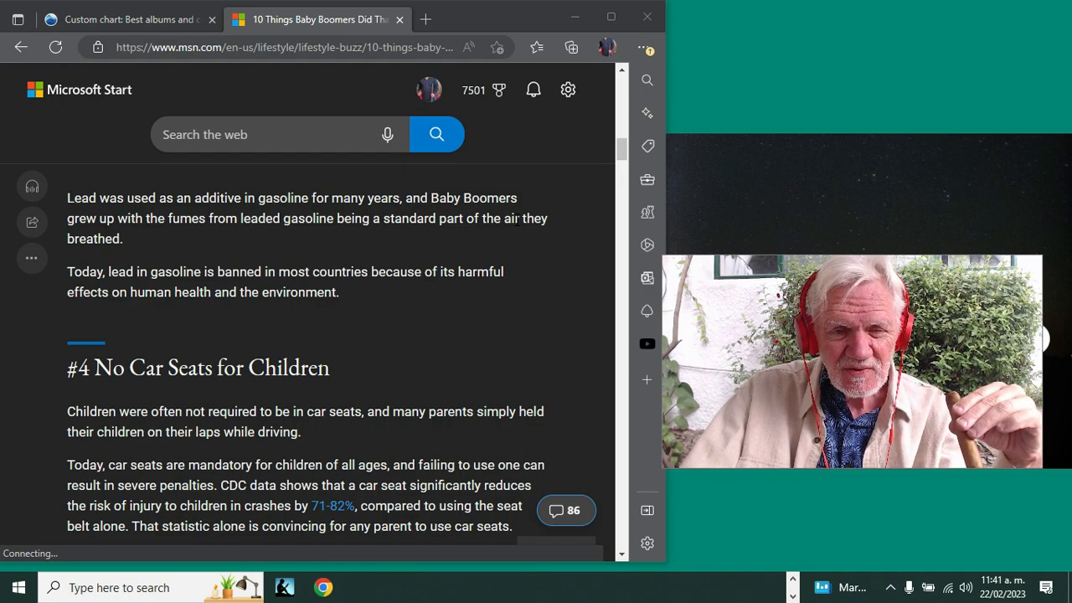
scroll("down", 3)
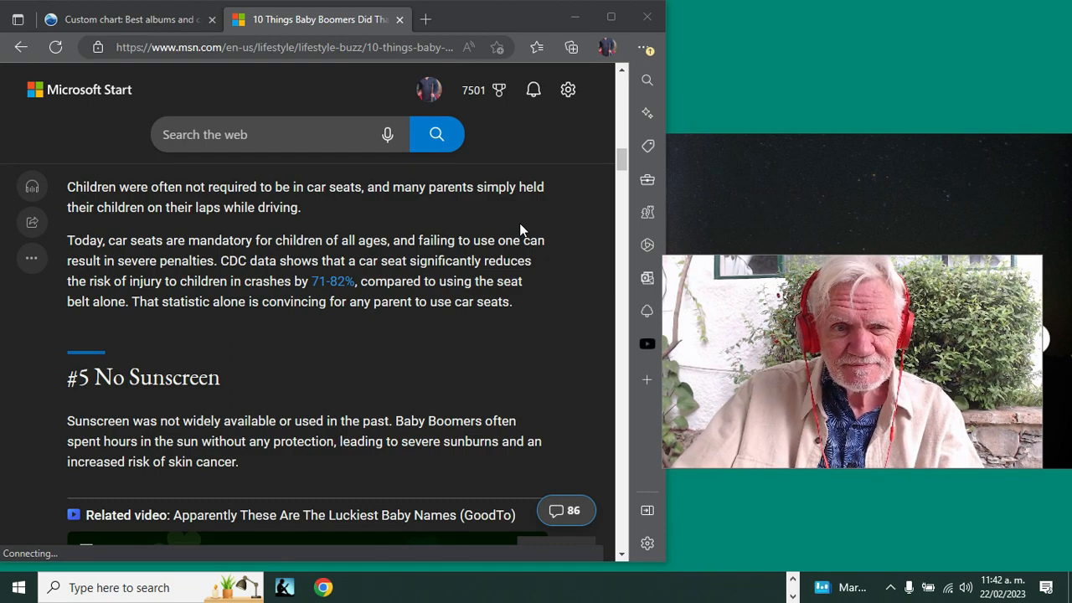
scroll("down", 3)
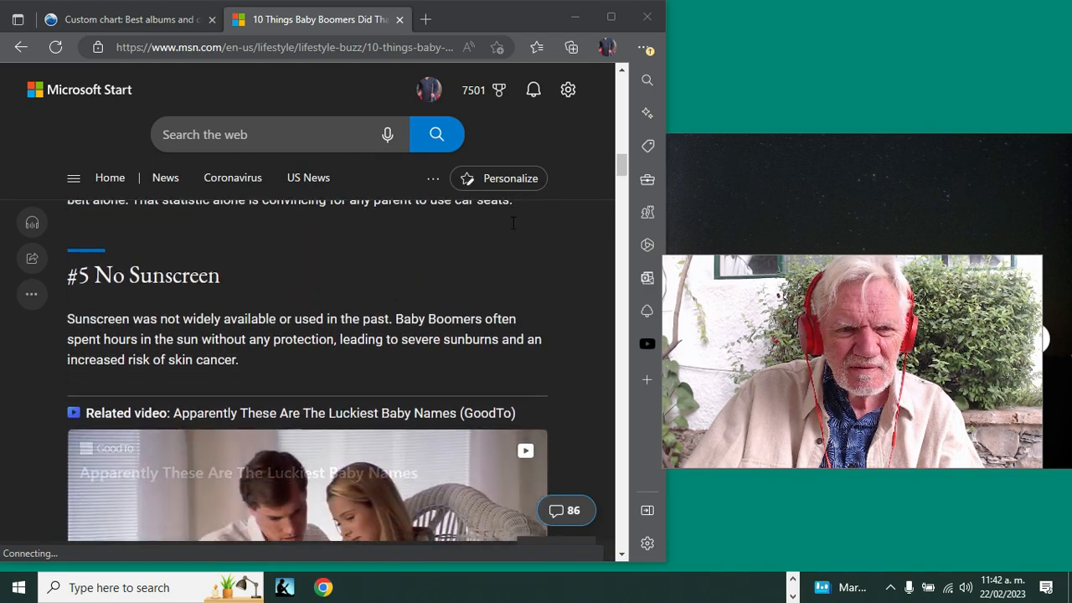
scroll("down", 3)
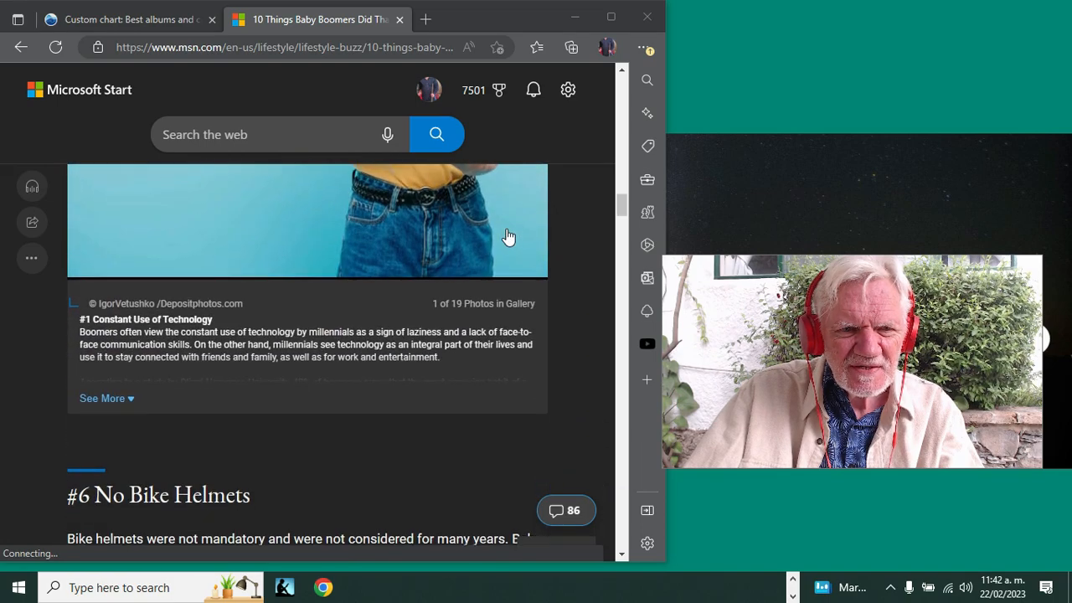
scroll("down", 3)
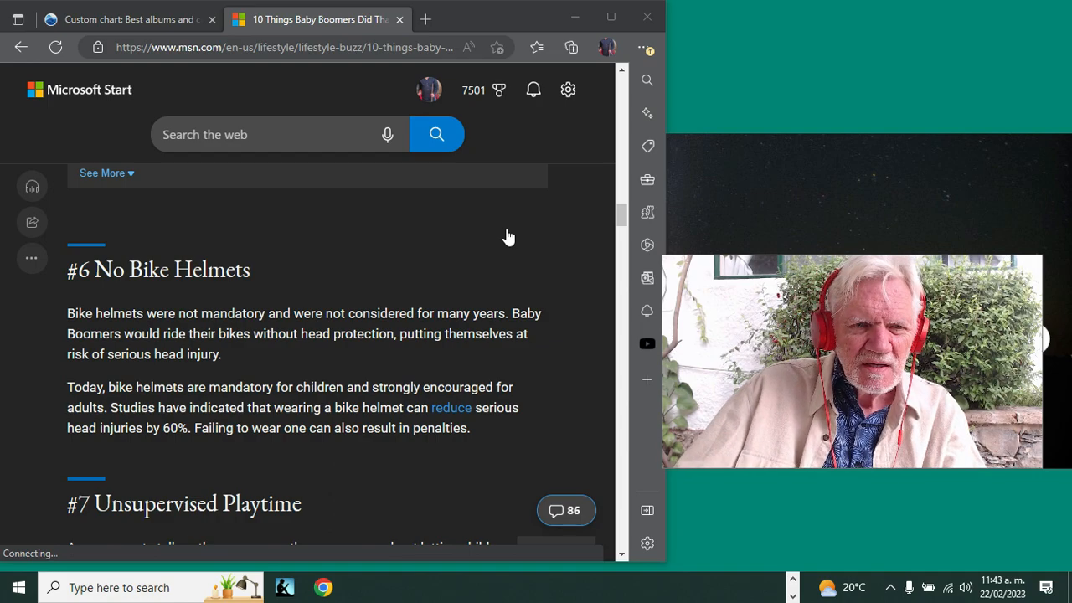
scroll("down", 3)
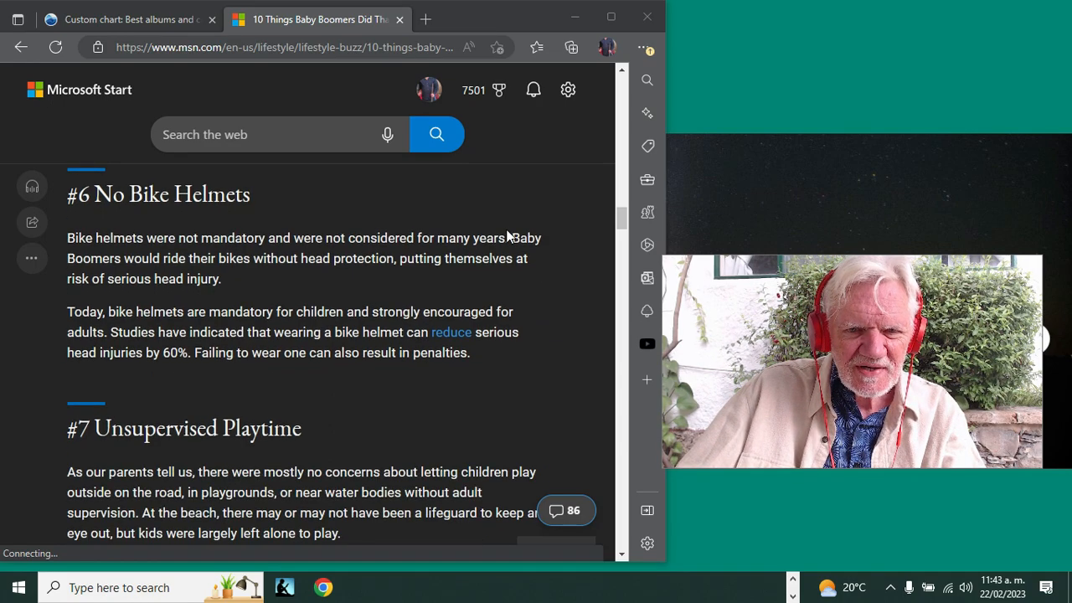
scroll("down", 3)
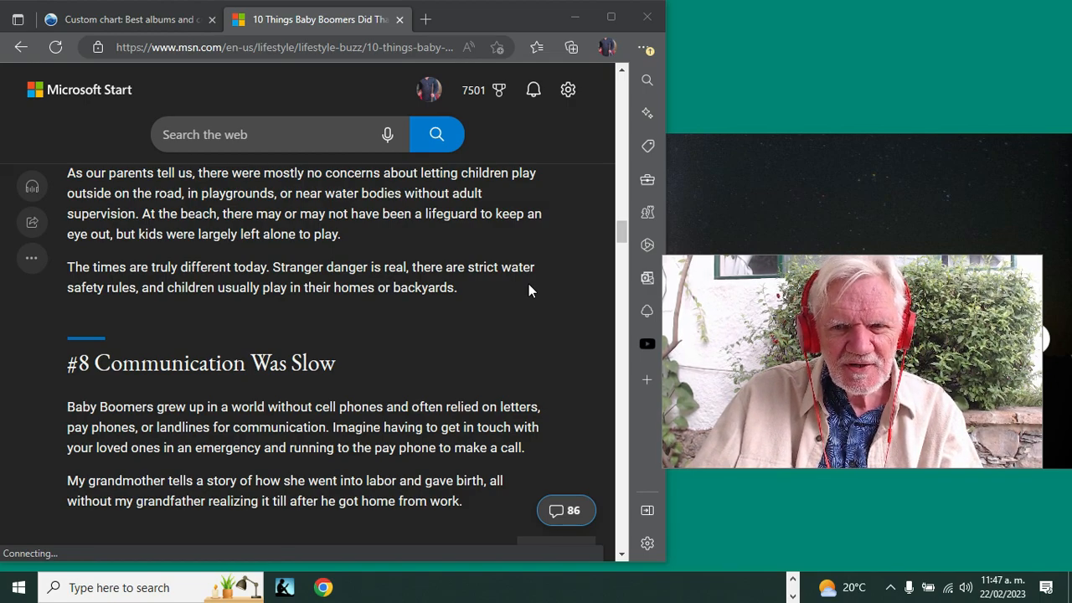
scroll("down", 3)
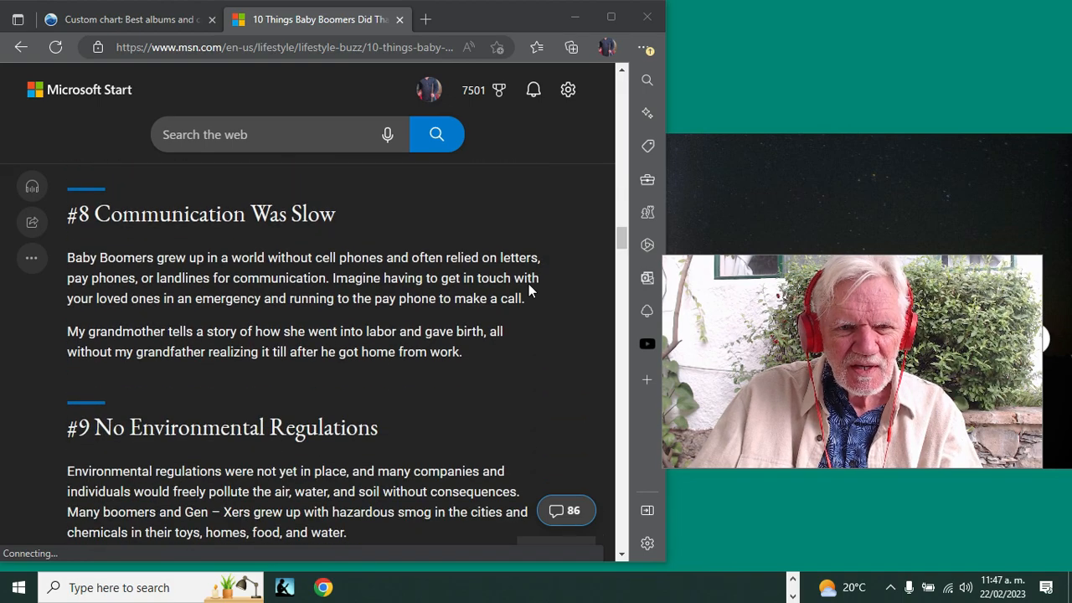
scroll("down", 3)
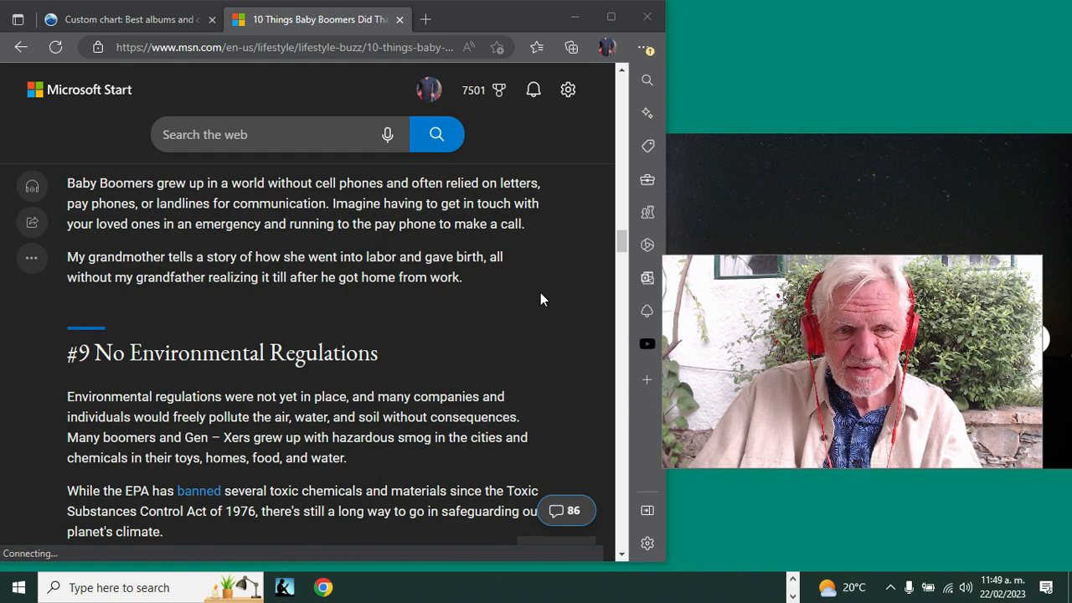
scroll("down", 3)
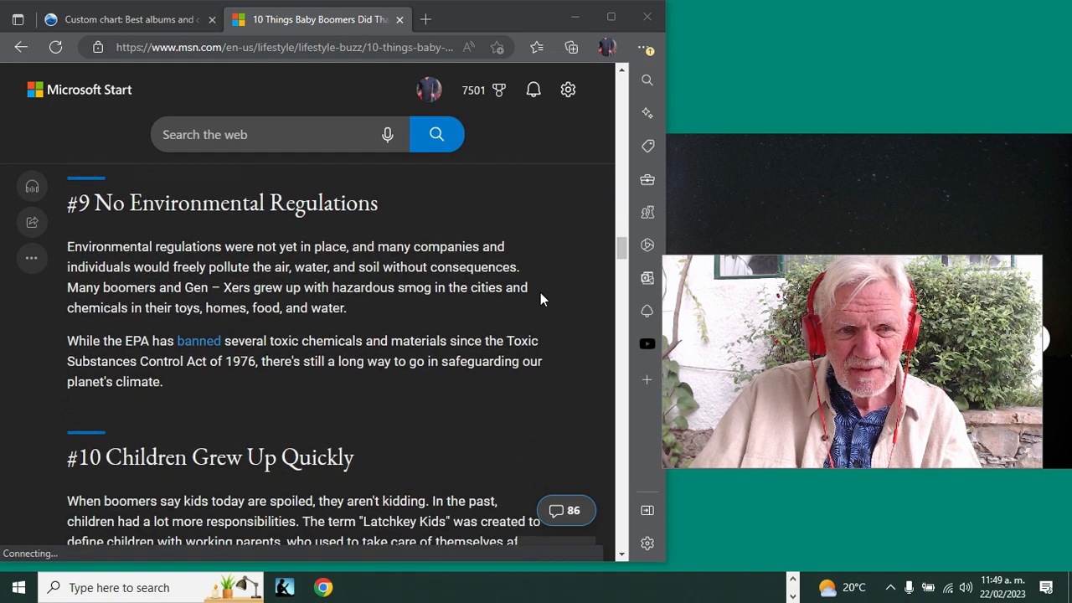
scroll("down", 3)
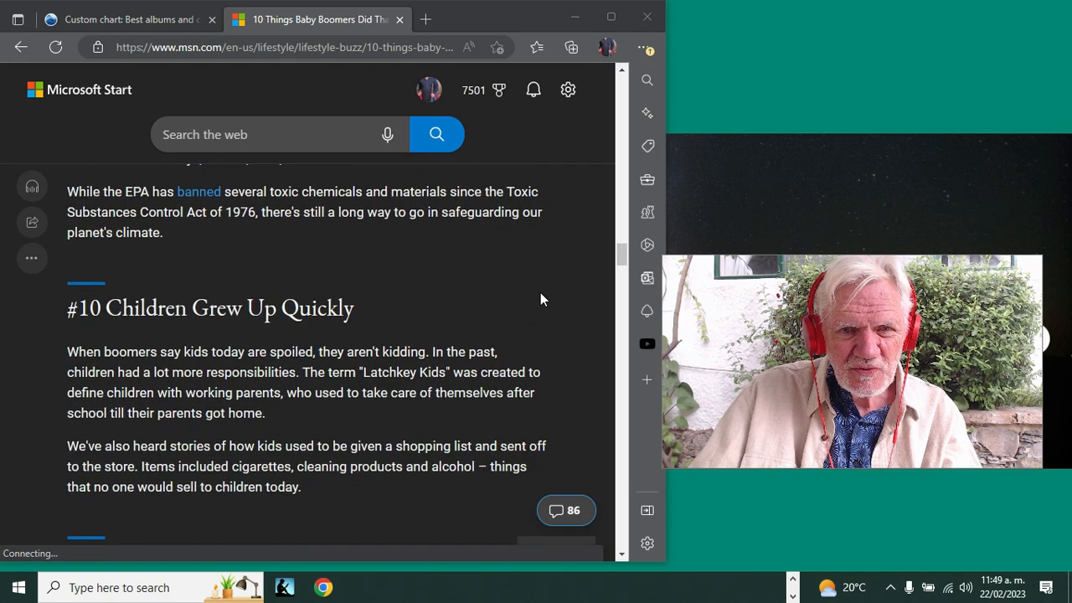